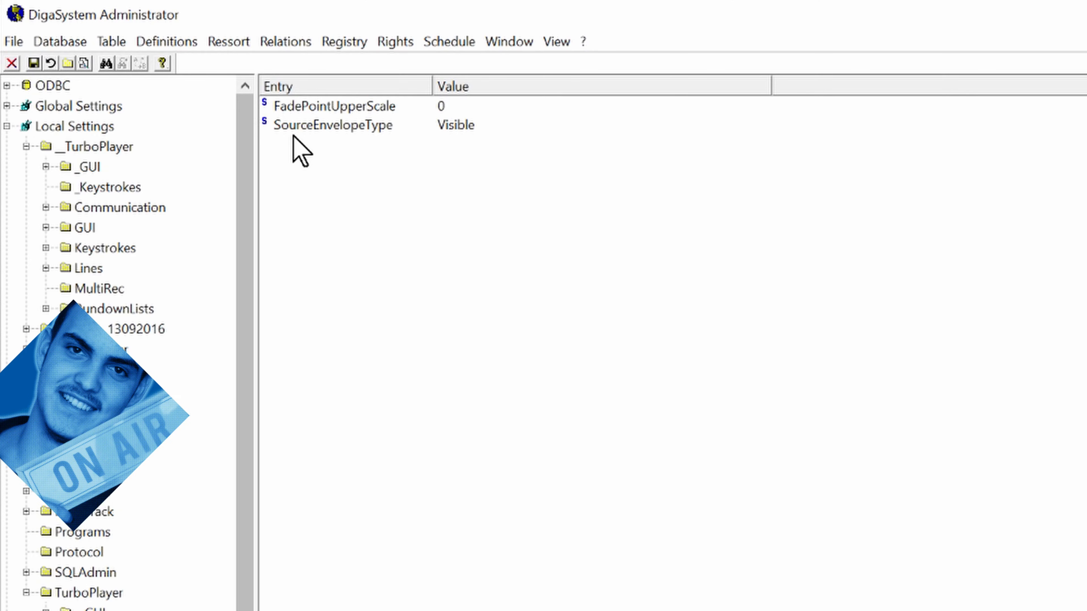
{"action": "mouse_move", "coordinate": [353, 154]}
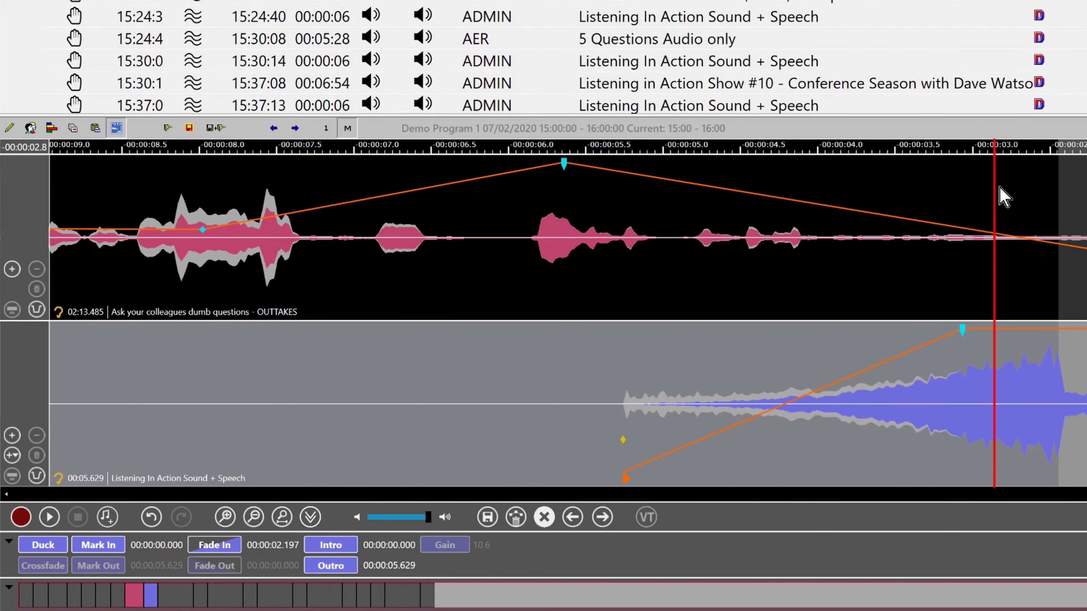
Mark the speech clip's start, apply VisibleOutsideOfMarkInOut, stretch the upper fade-out, and enter 'Hidden' in the string editor.
{"action": "left_click", "coordinate": [98, 545]}
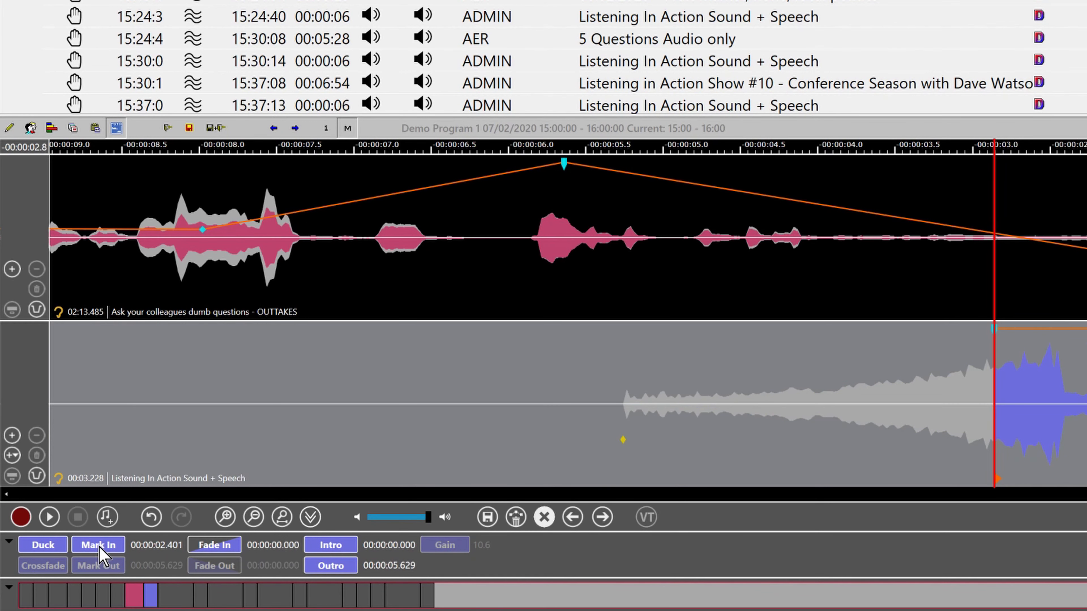
{"action": "mouse_move", "coordinate": [776, 410]}
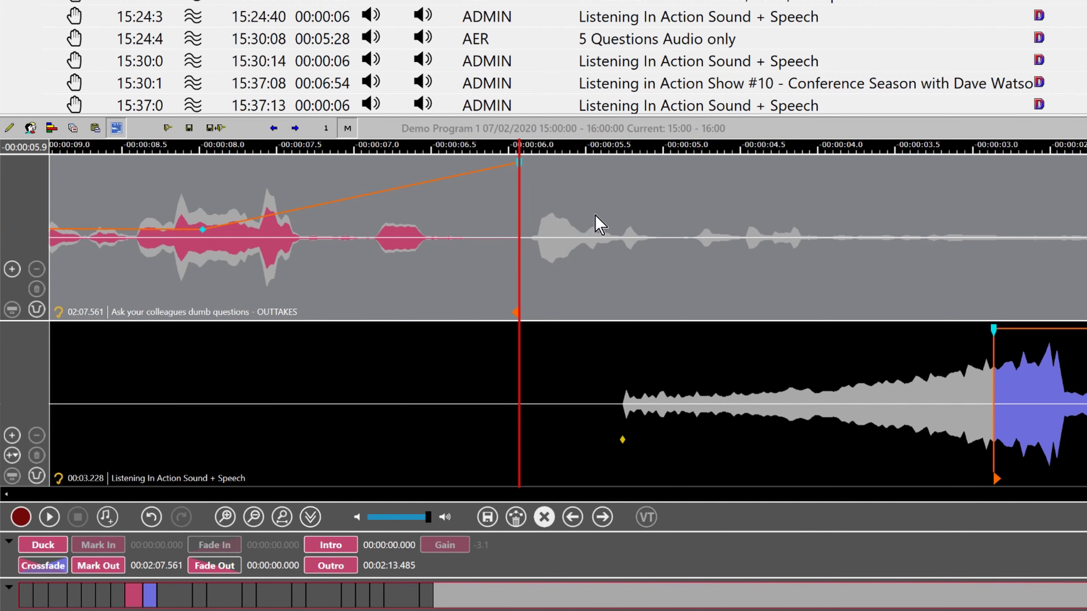
{"action": "mouse_move", "coordinate": [789, 220]}
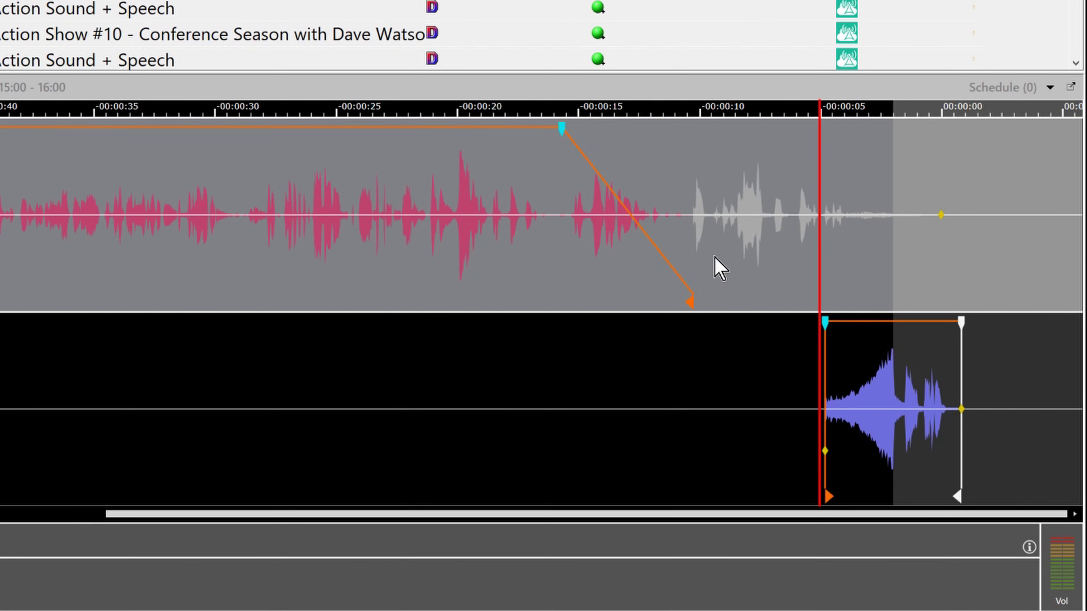
{"action": "mouse_move", "coordinate": [556, 181]}
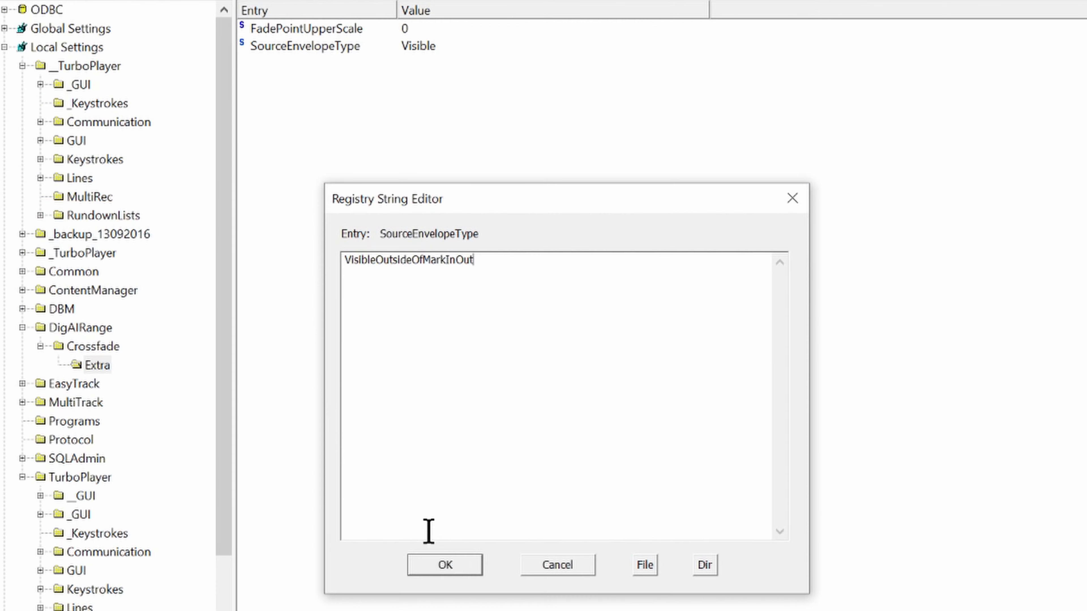
{"action": "left_click", "coordinate": [444, 565]}
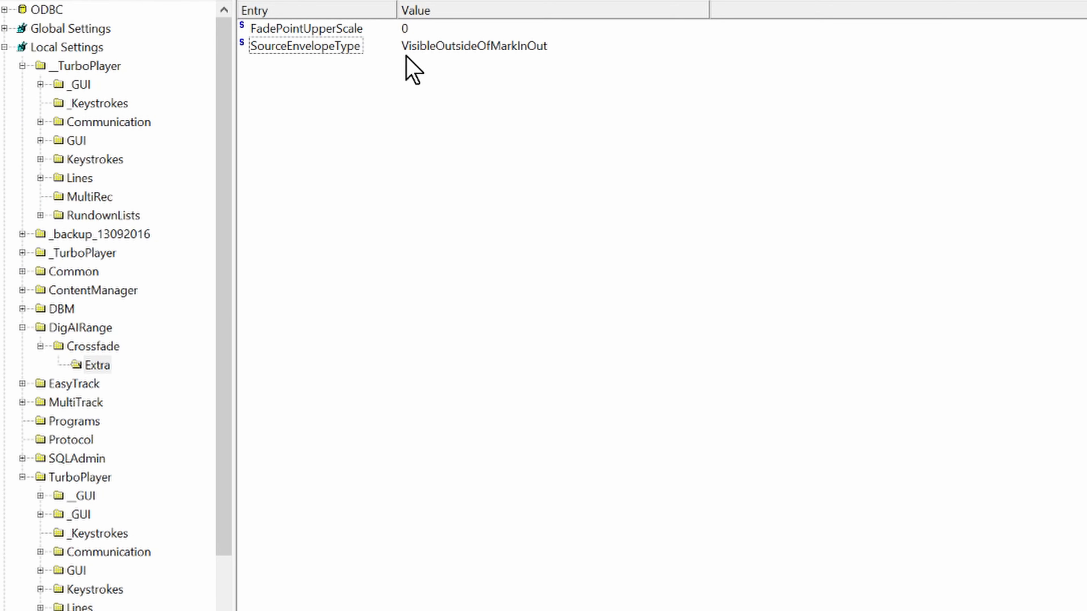
{"action": "mouse_move", "coordinate": [228, 61]}
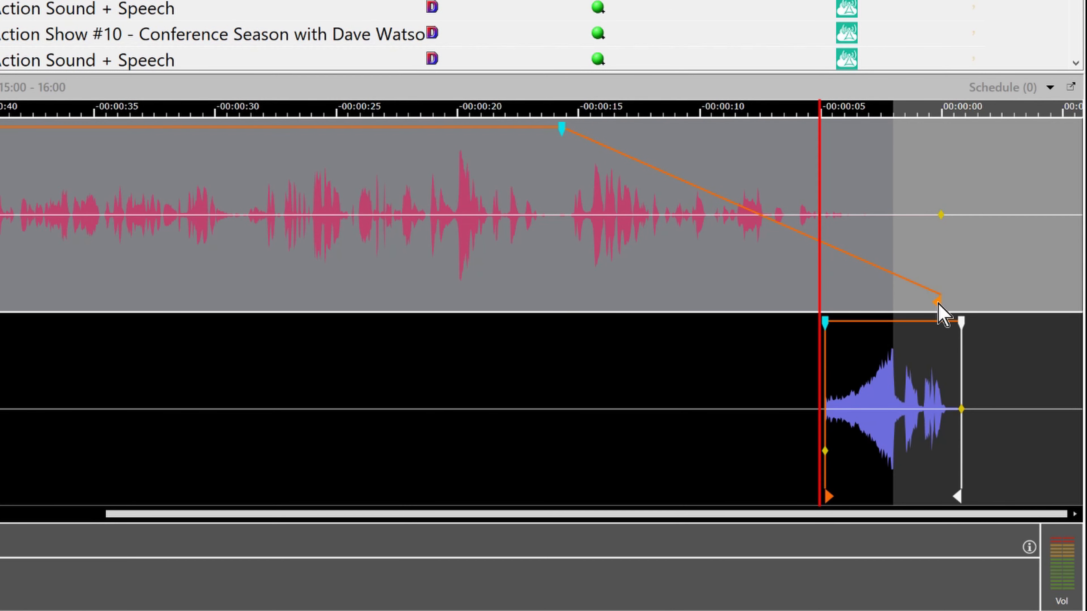
{"action": "left_click_drag", "start_coordinate": [941, 319], "coordinate": [689, 303]}
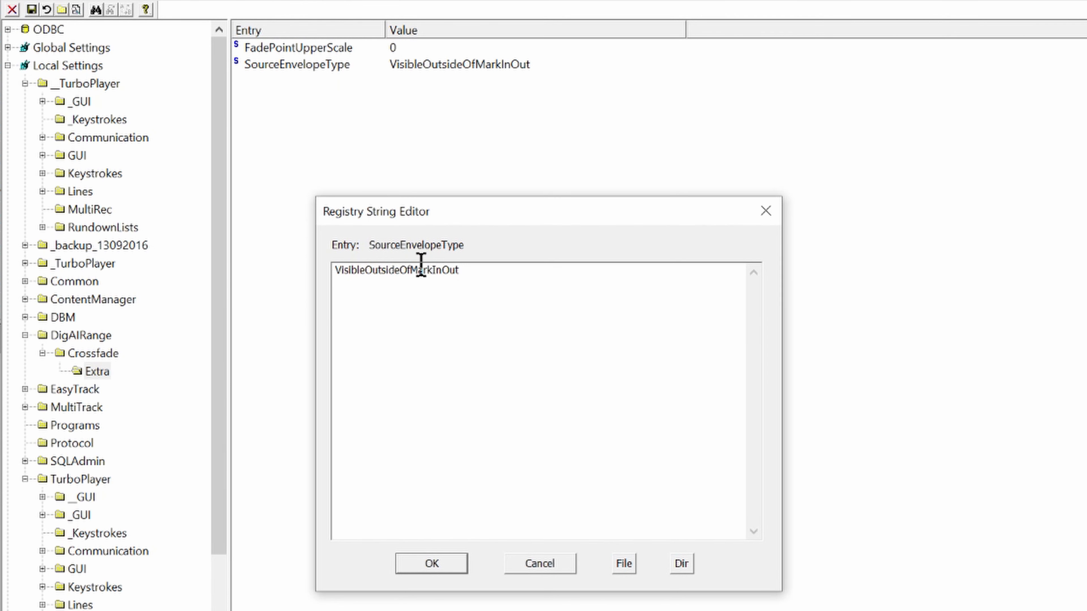
{"action": "type", "text": "Hidden"}
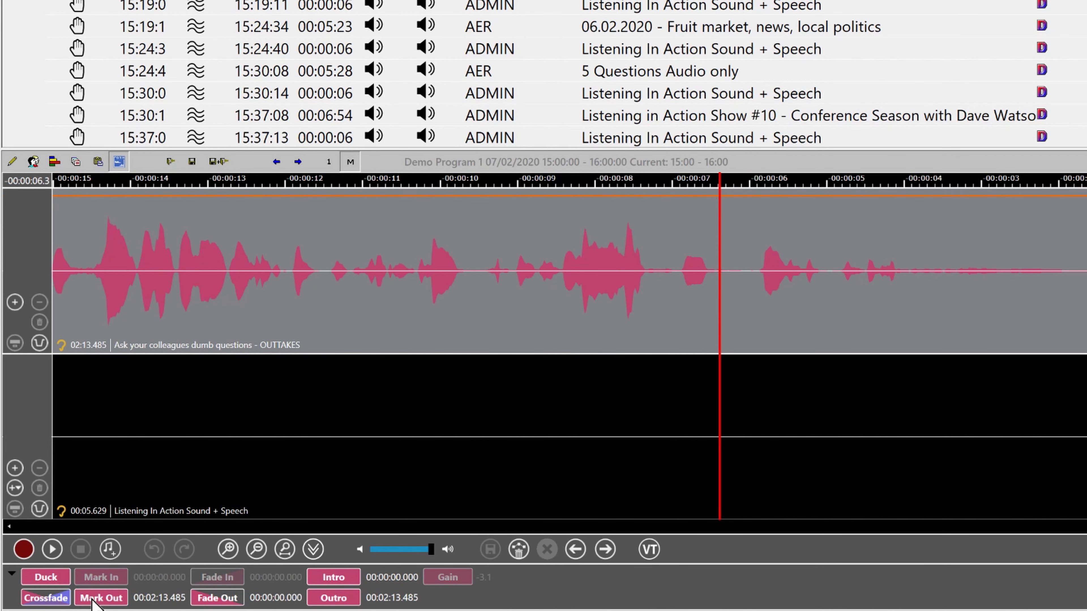
Place the outtakes clip's mark-out at 02:07.114, greying the audio after it.
{"action": "left_click", "coordinate": [101, 606]}
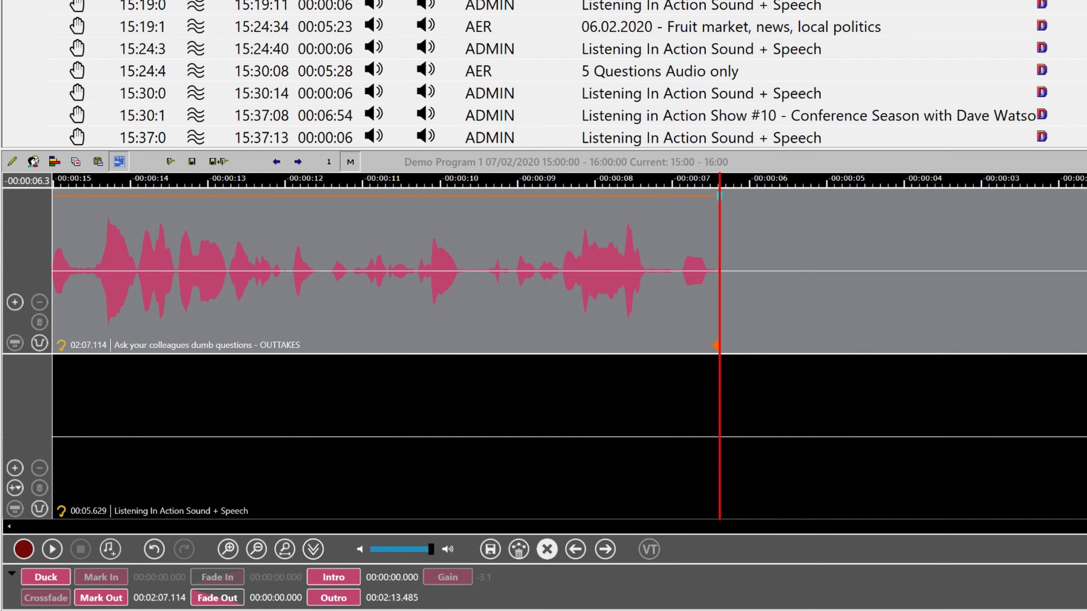
{"action": "mouse_move", "coordinate": [907, 235]}
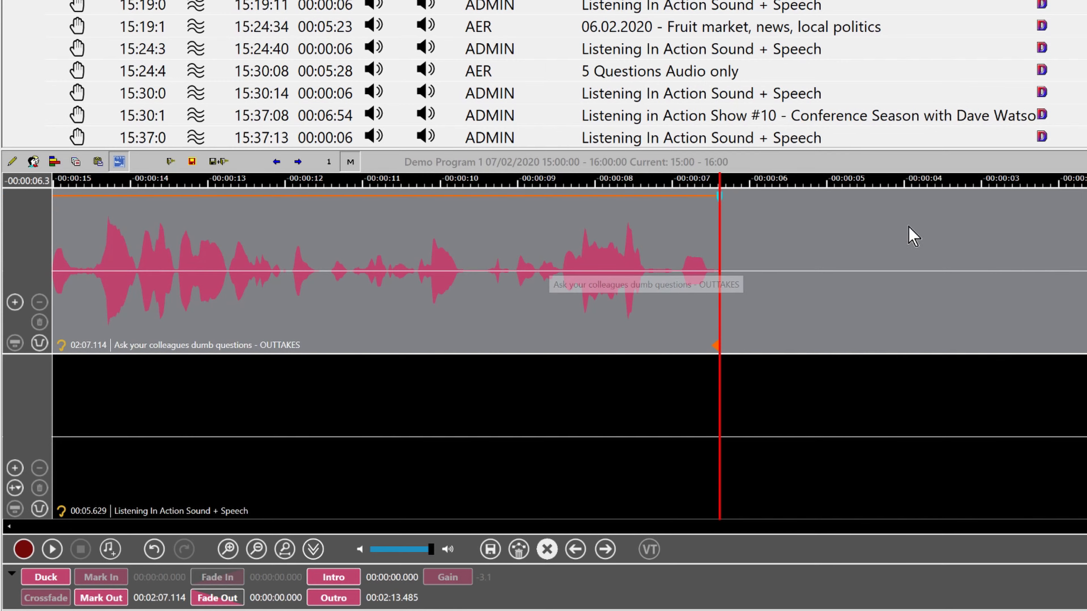